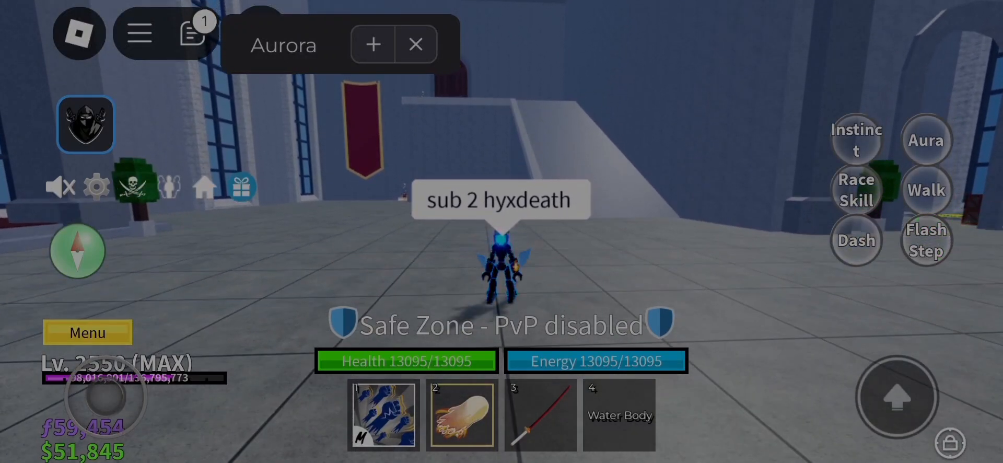
- Expand the Aurora hub and choose Melee in the Select Weapon dropdown
click(373, 45)
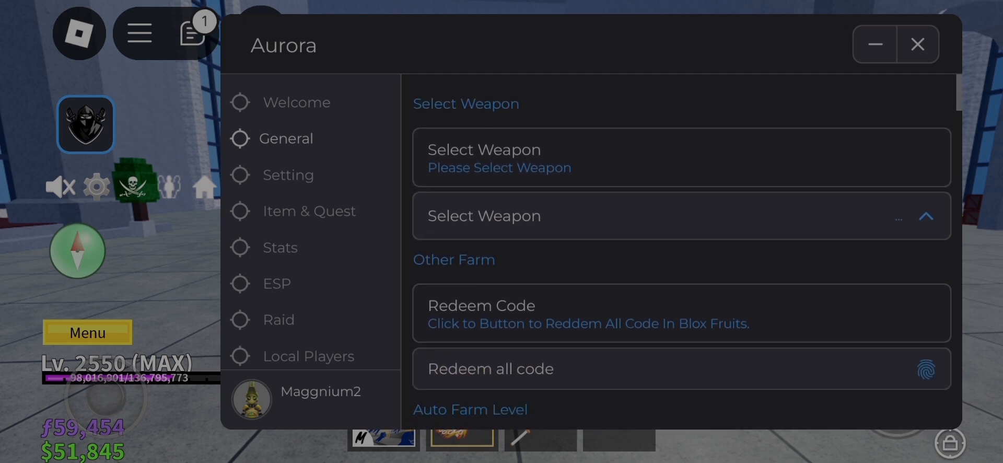
click(681, 216)
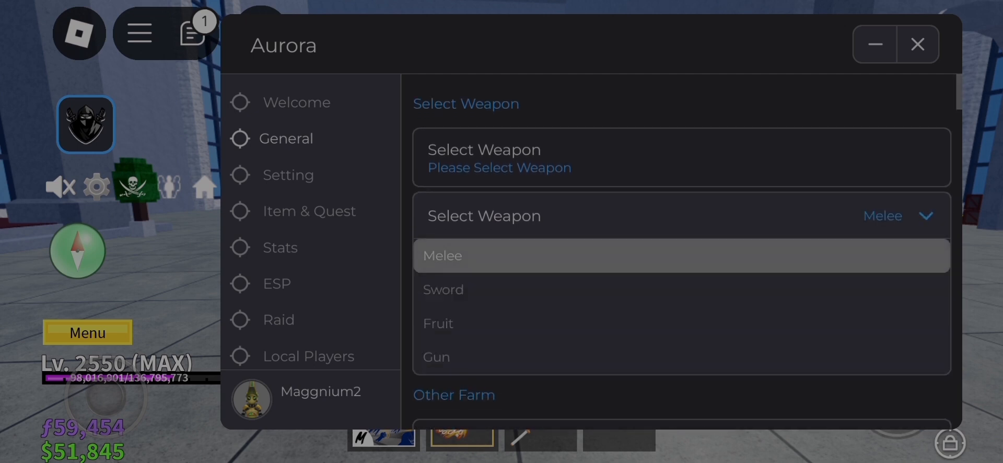
click(681, 216)
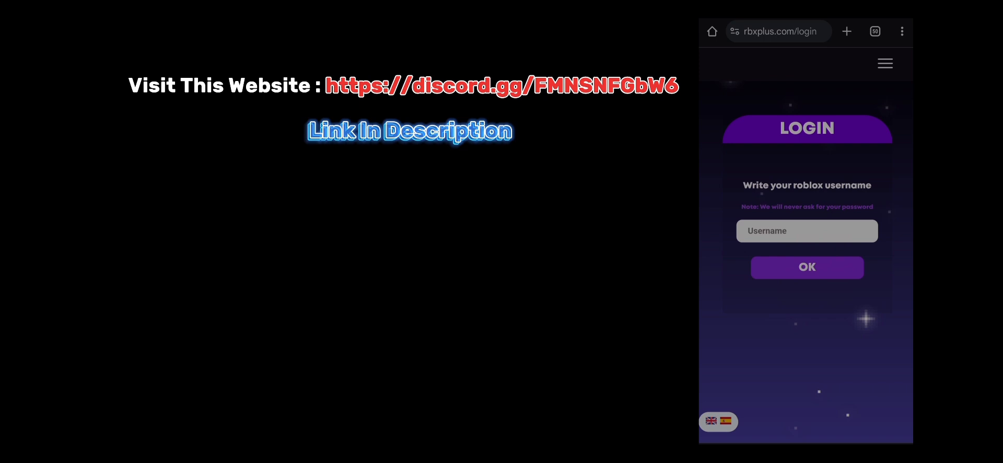
- Log into rbxplus.com as HYxDeath with promo code 'hyxdeath' and show the site menu
text(HYxDeath)
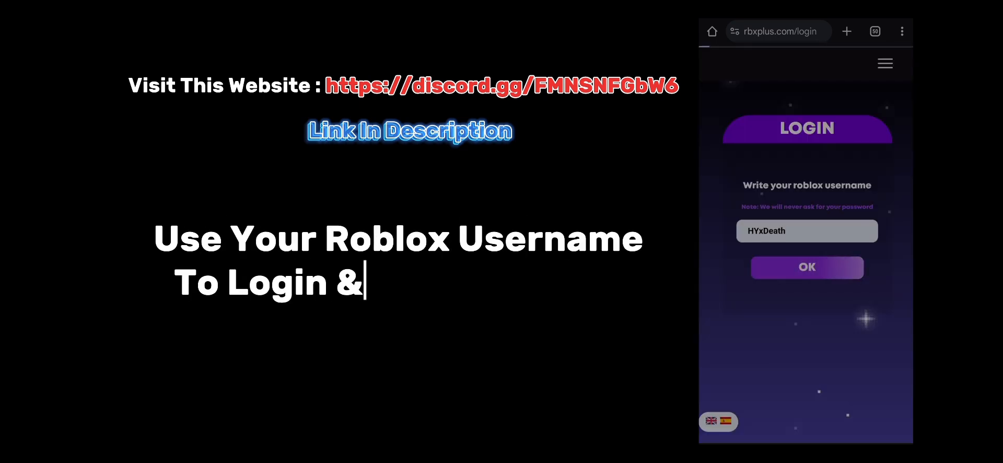
click(807, 266)
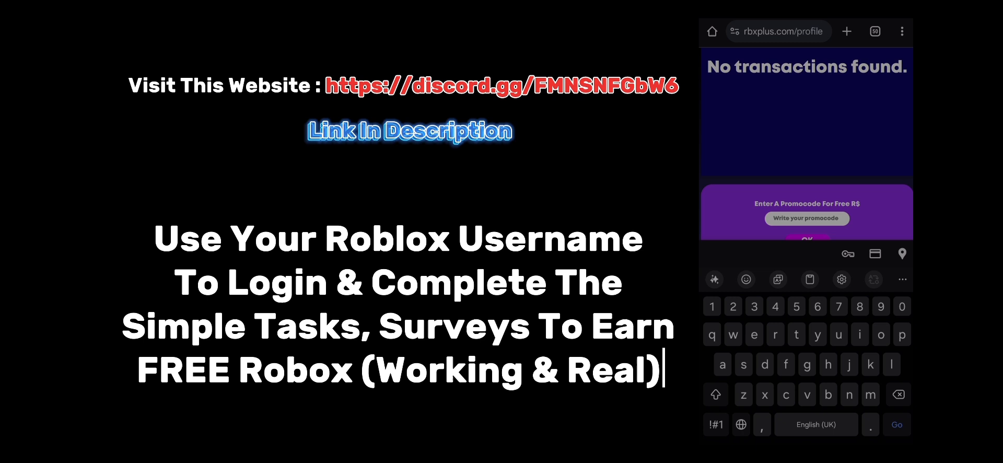
text(hyxdeath)
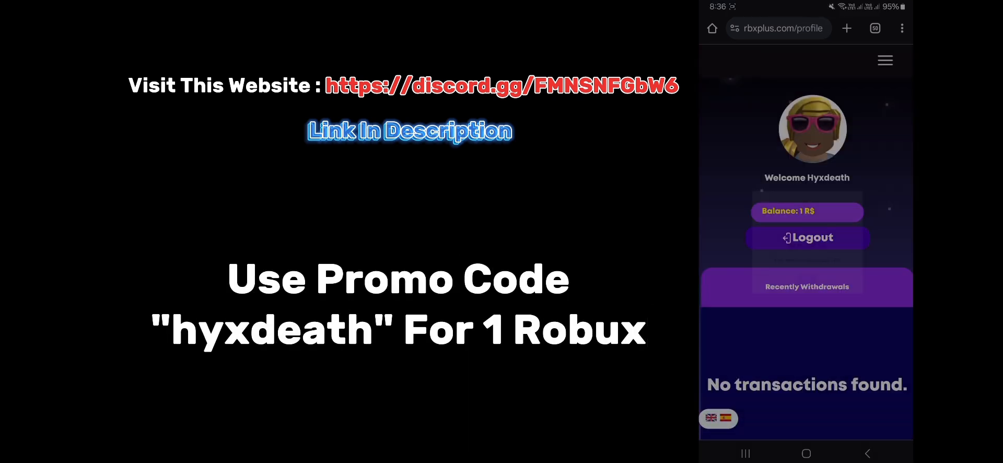
click(886, 61)
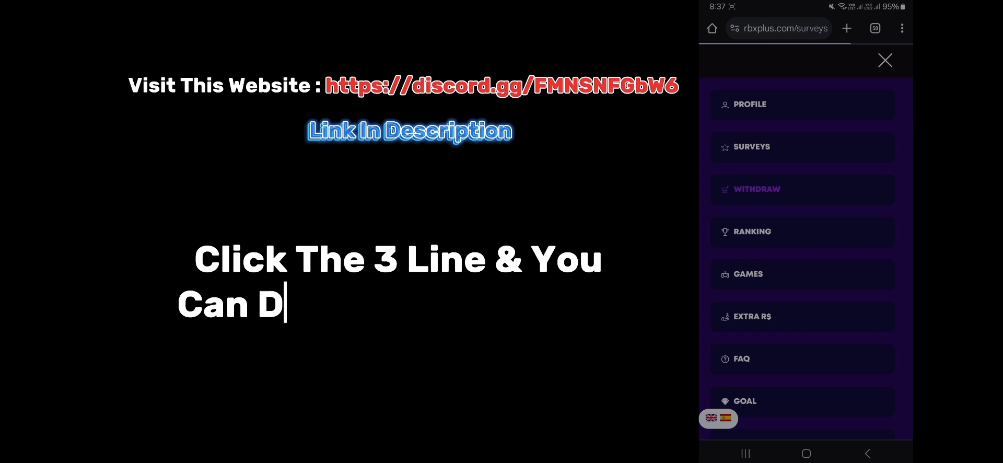
click(885, 61)
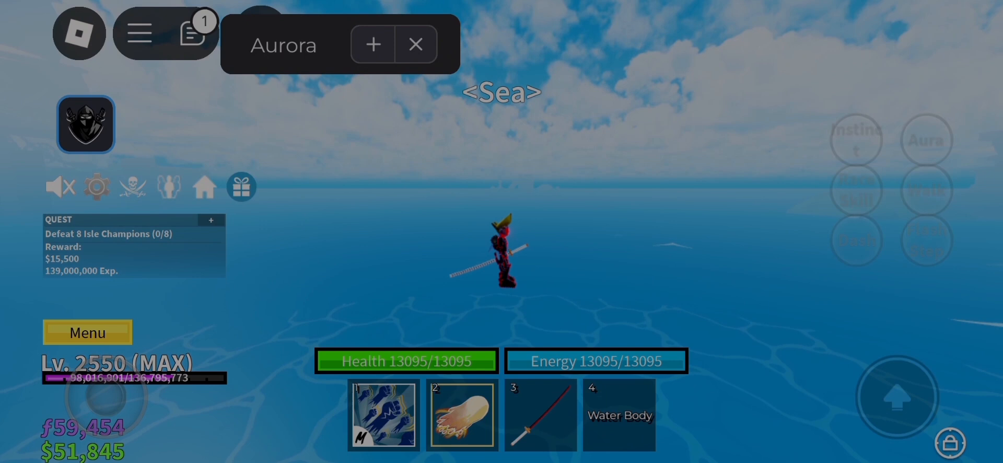
- Expand Aurora again and scroll from General into the Item & Quest options (Saber, Pole V.1, Second Sea)
click(373, 44)
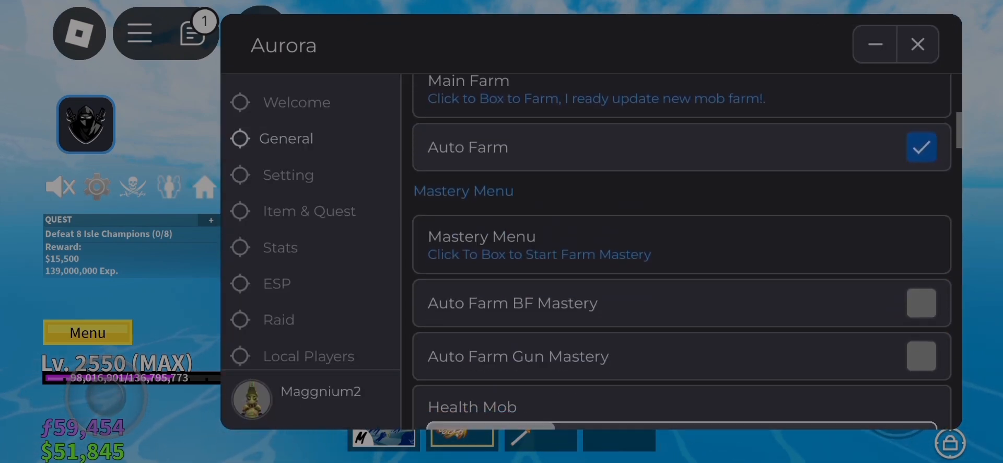
scroll(down, 3)
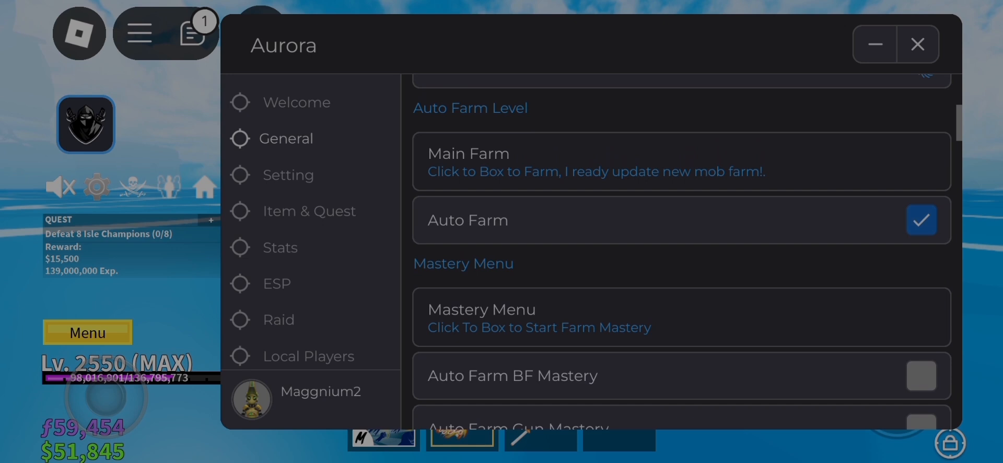
scroll(down, 3)
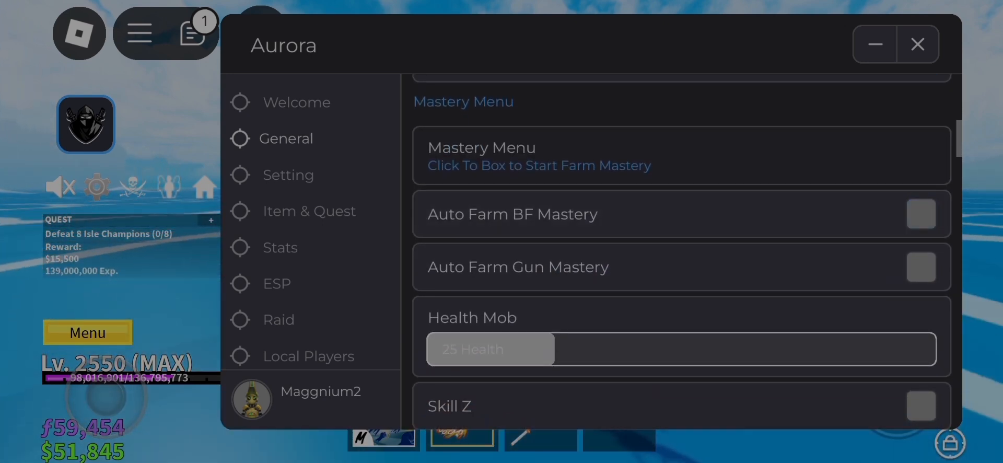
scroll(down, 3)
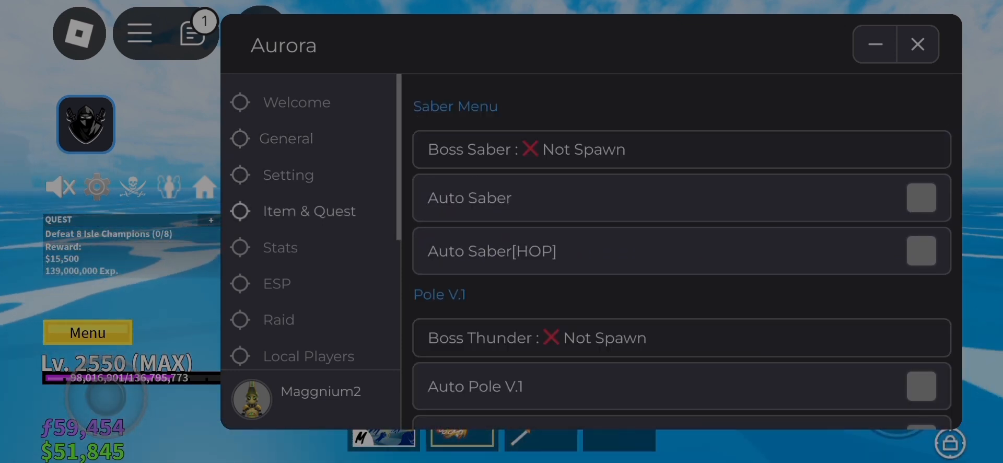
scroll(down, 3)
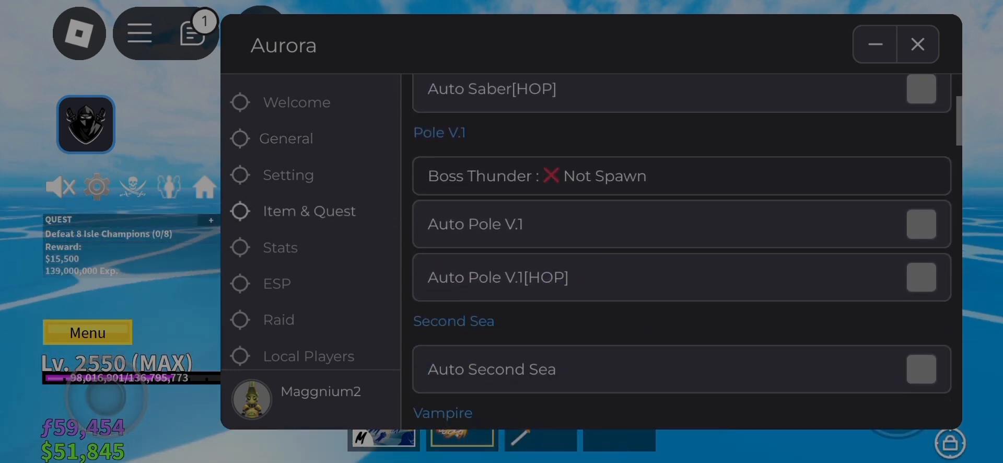